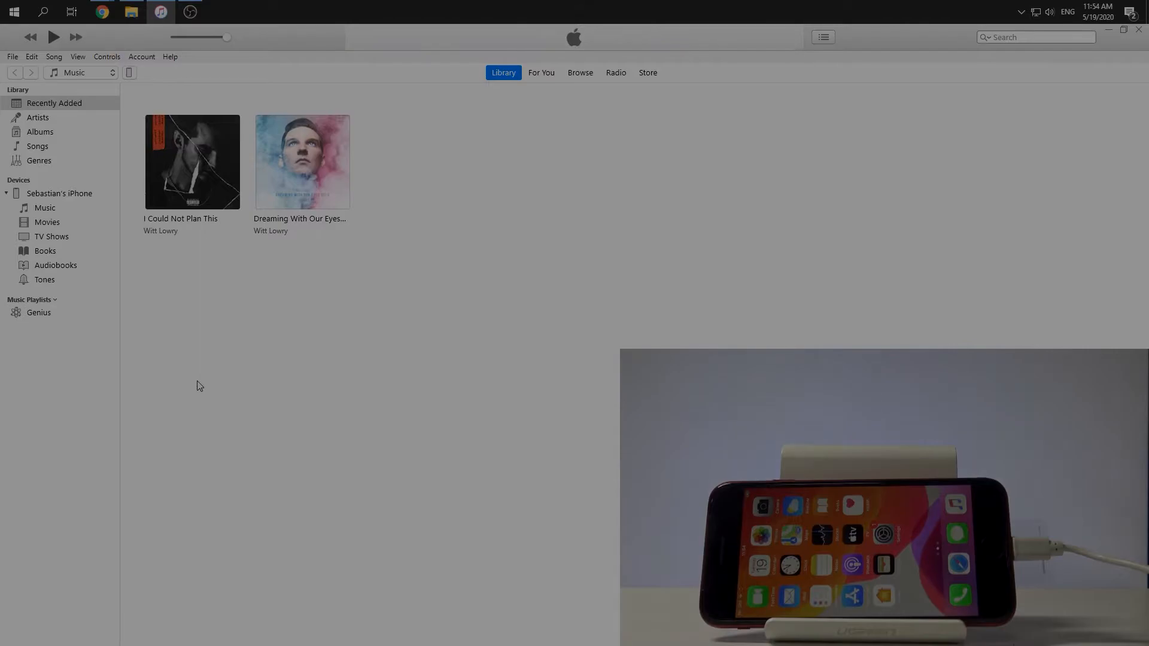
mouse_move(48, 315)
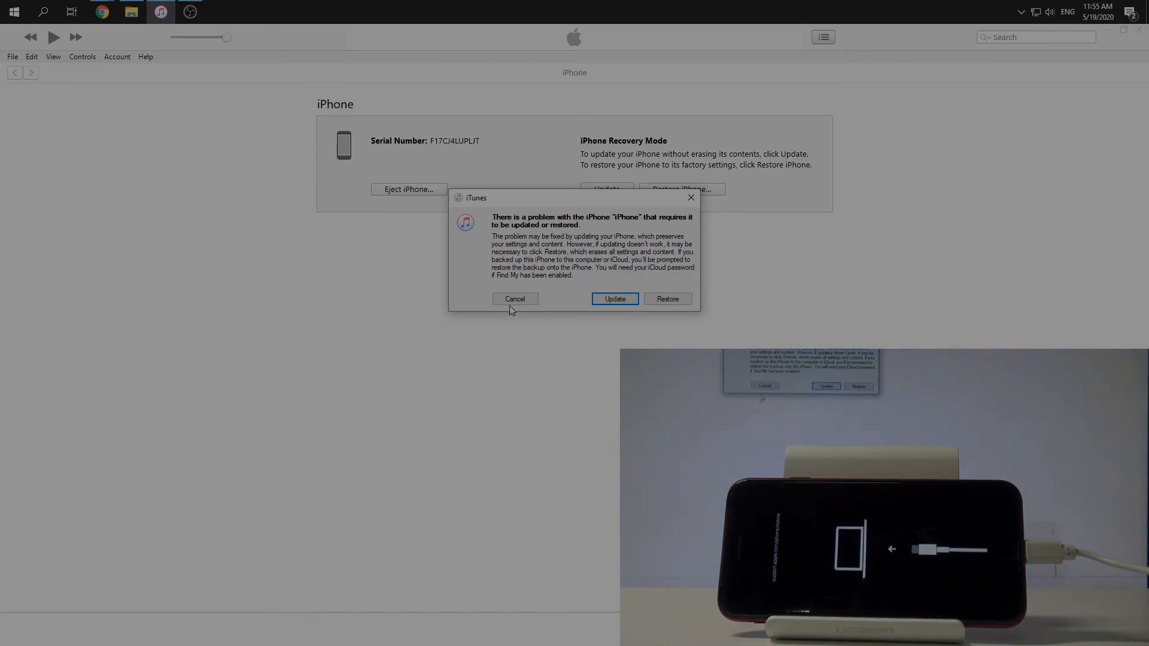
- Cancel the recovery prompt, leaving the iPhone Recovery Mode page with Update and Restore options
left_click(515, 299)
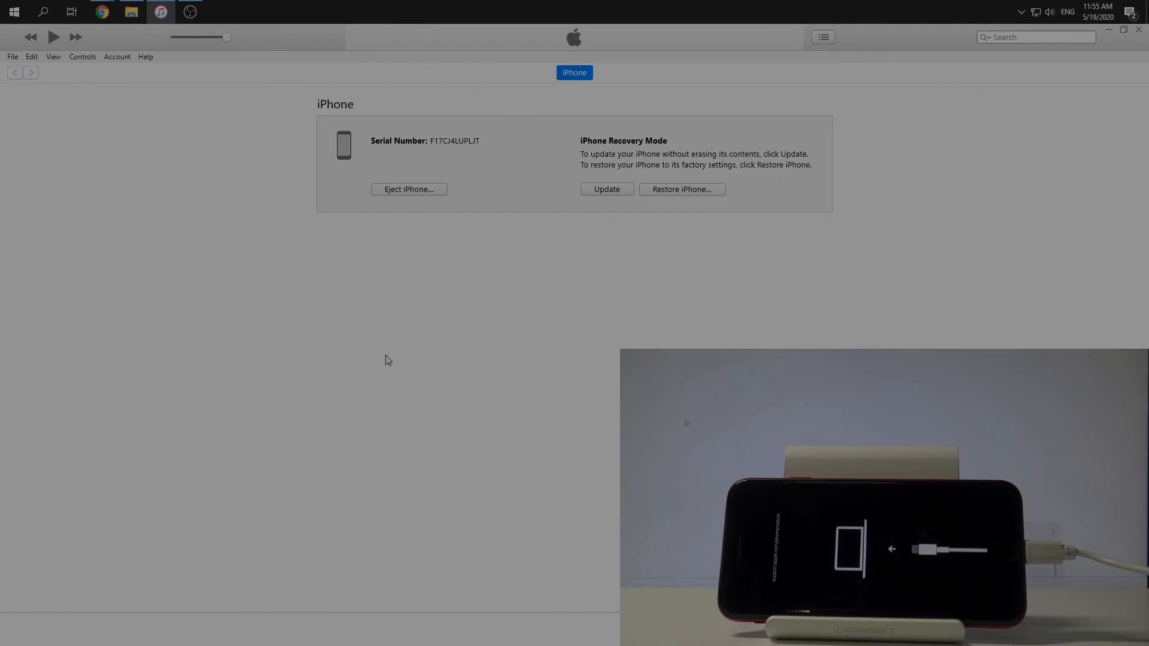